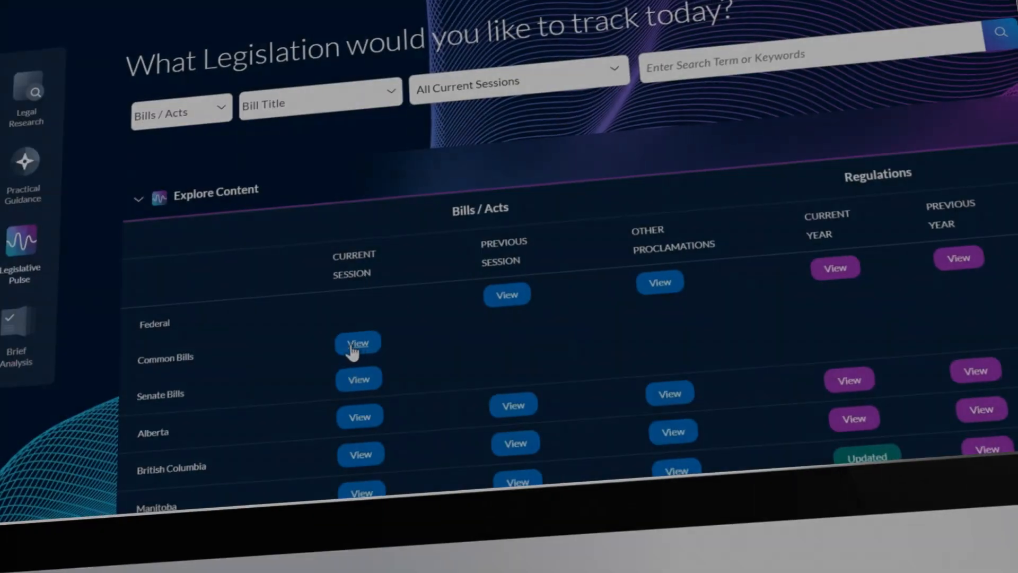
Step: Add bill C-1 to the My Bills alert folder and upload Brief Doc.docx for analysis
left_click(357, 342)
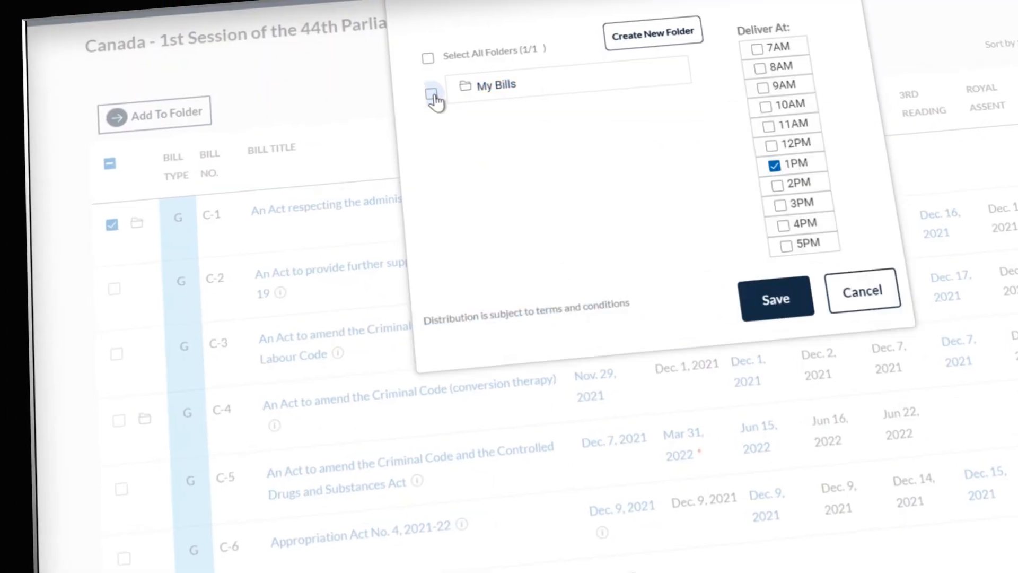
left_click(432, 94)
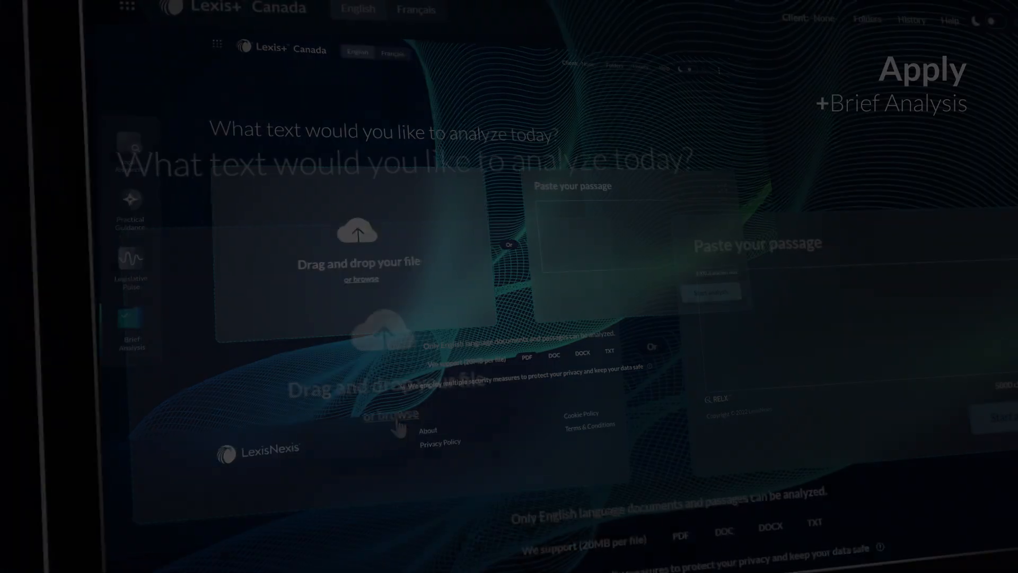
left_click(391, 415)
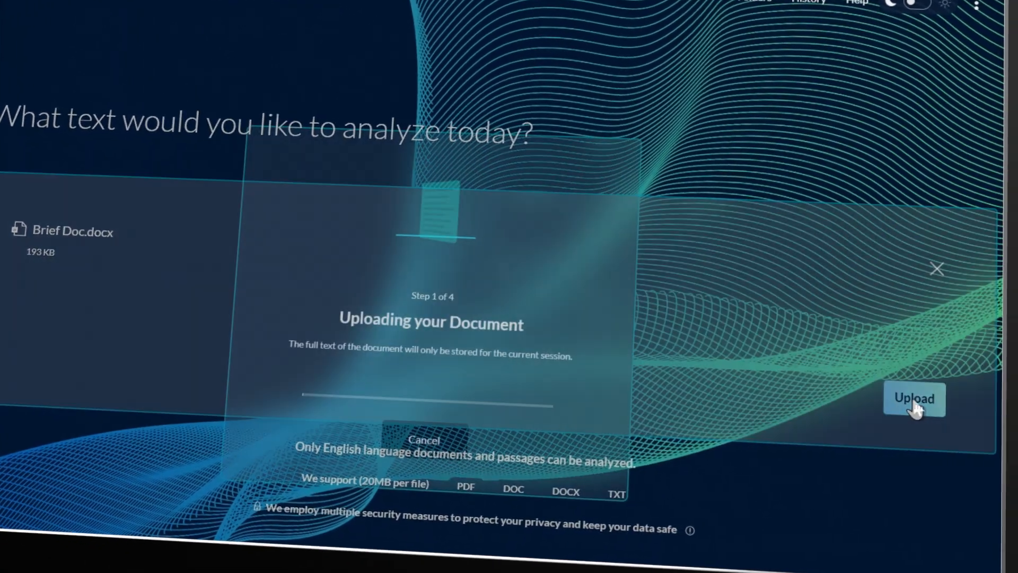
left_click(914, 399)
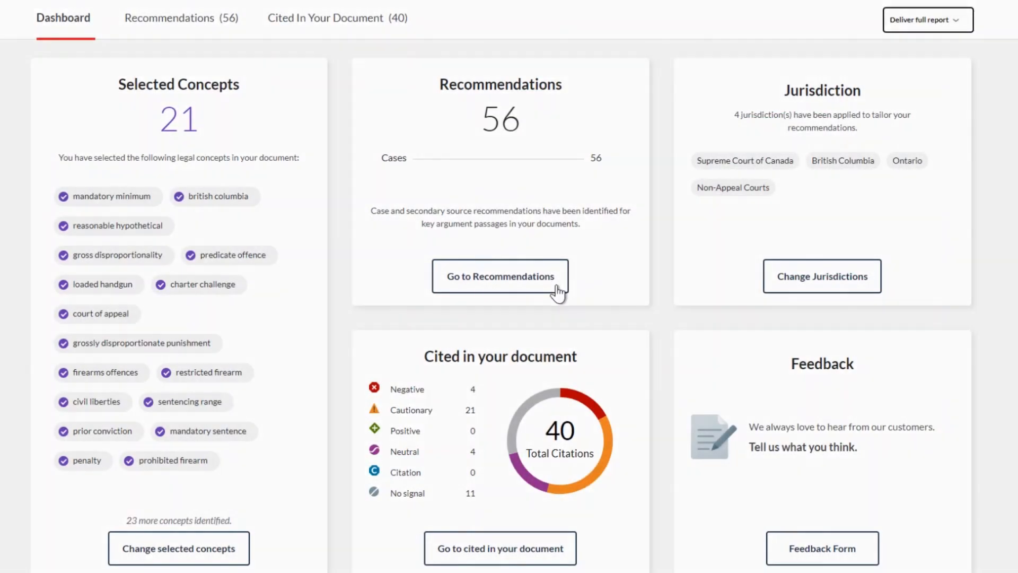
Step: Drop 'minimum sentence' from the brief's concepts, then review the 40 cited cases
left_click(179, 548)
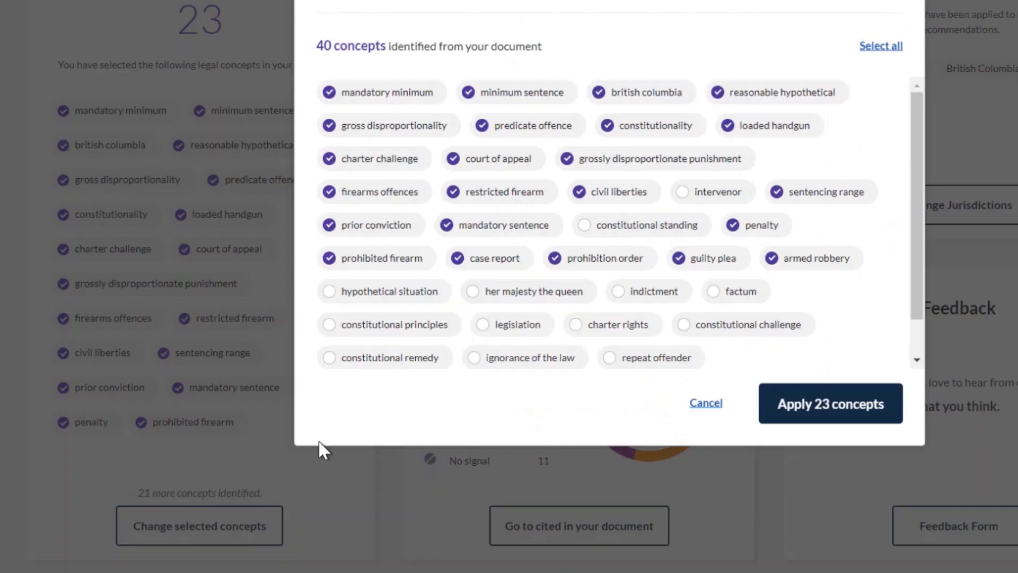
left_click(466, 92)
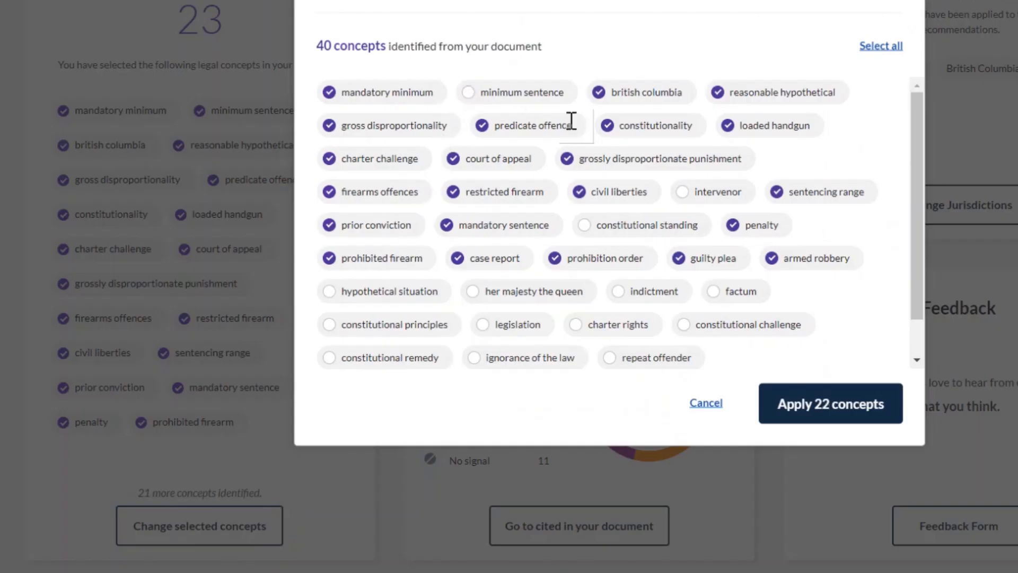
left_click(831, 402)
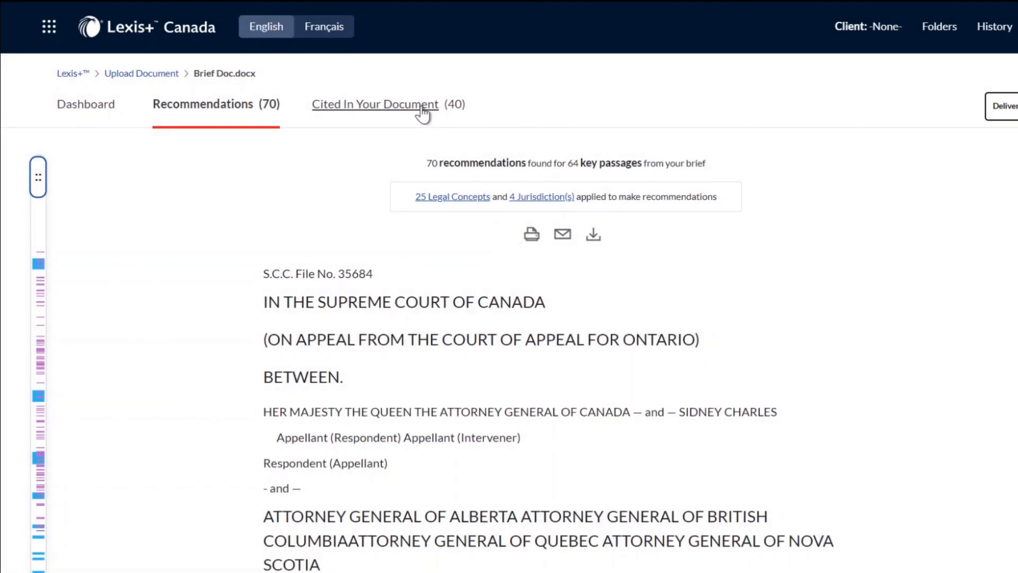
left_click(375, 104)
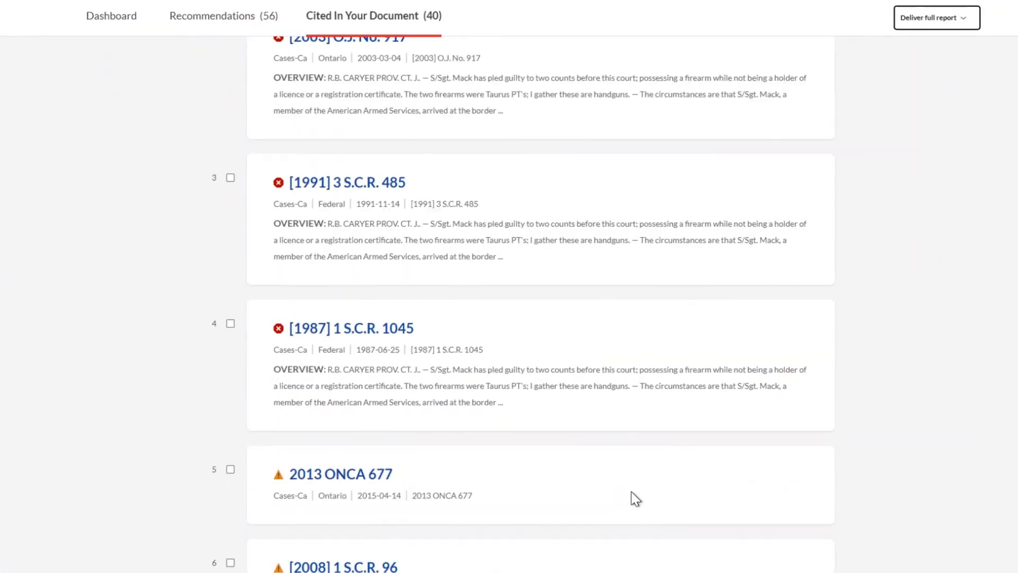
scroll("down", 3)
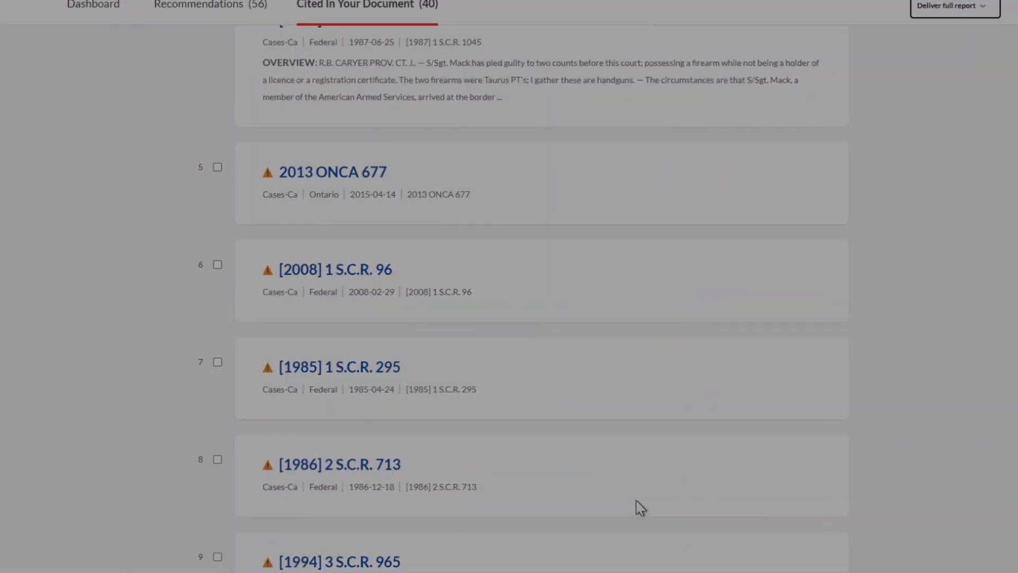